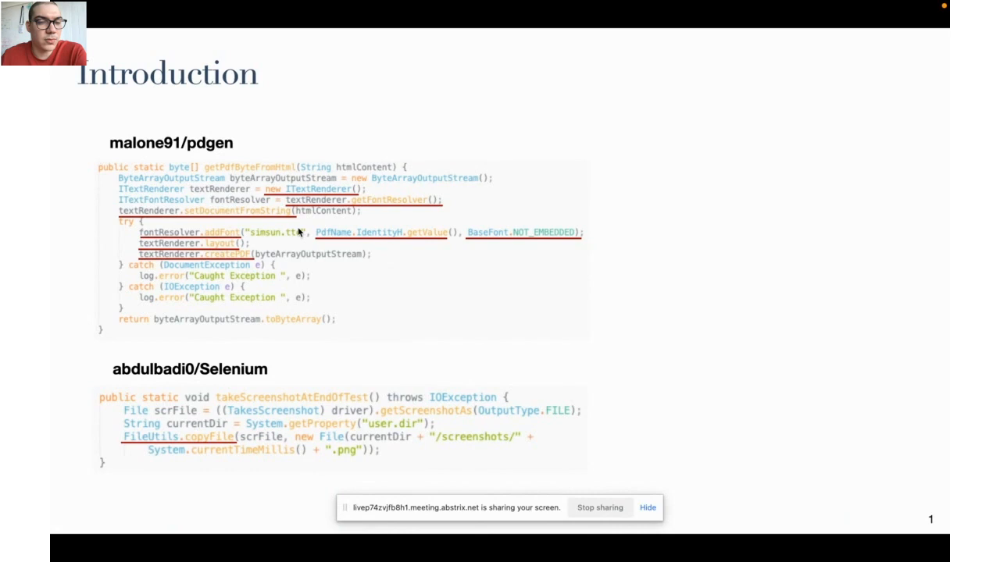
pyautogui.moveTo(292, 240)
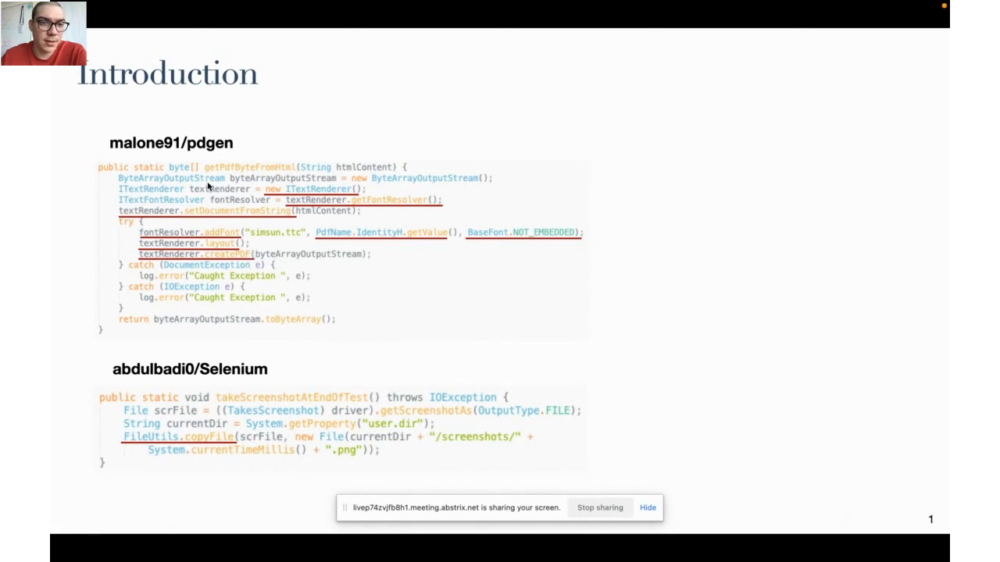
pyautogui.moveTo(258, 180)
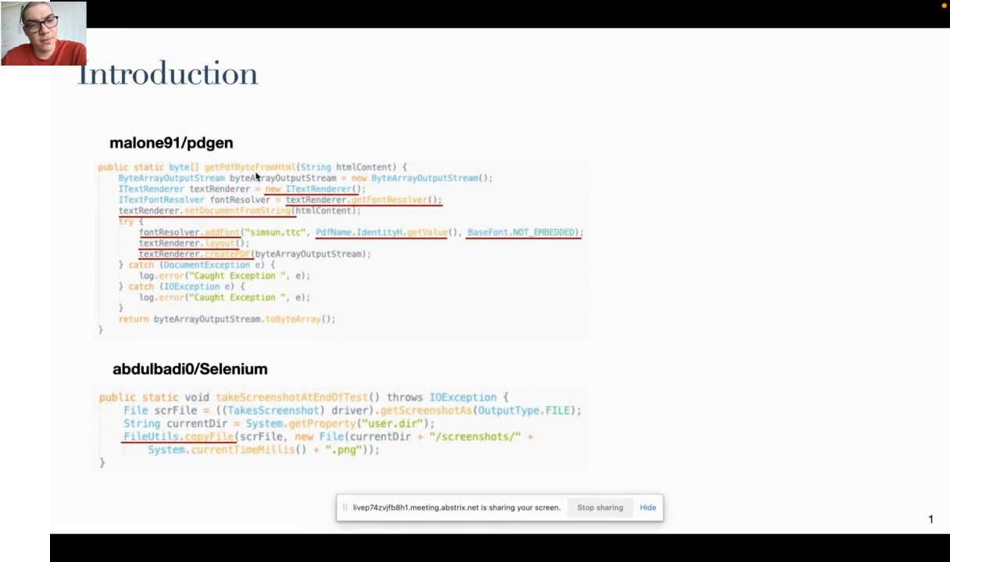
pyautogui.moveTo(255, 357)
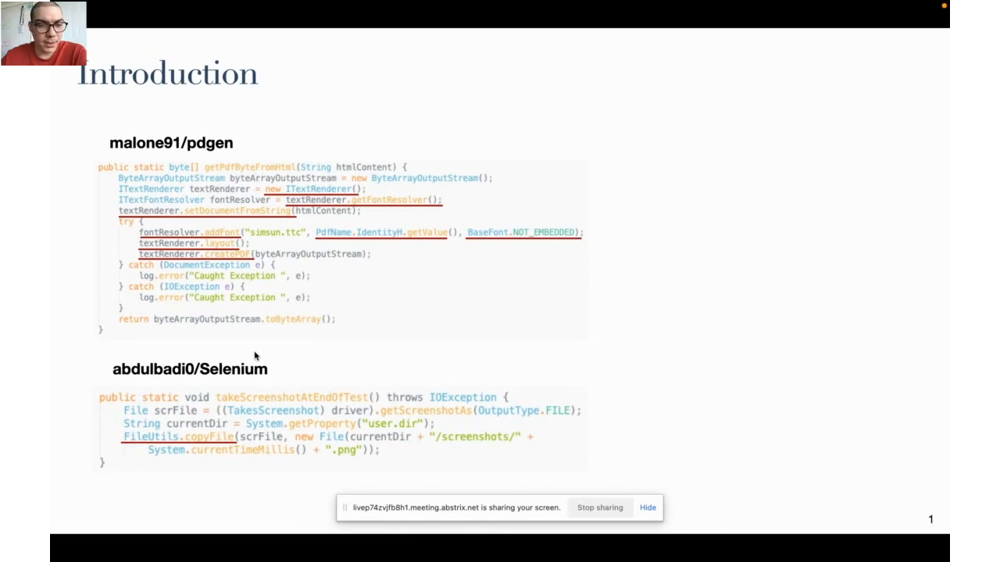
pyautogui.moveTo(195, 453)
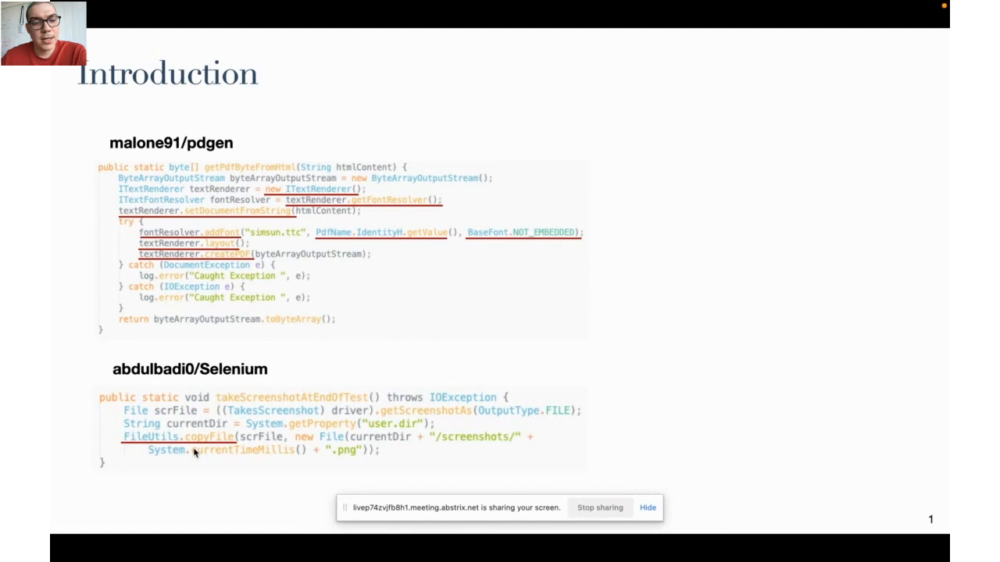
pyautogui.moveTo(216, 446)
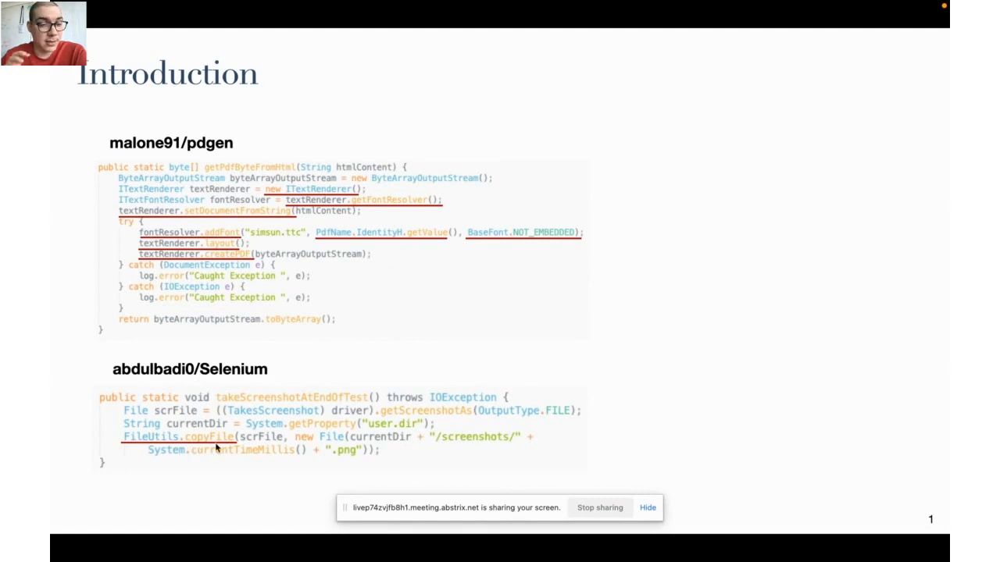
pyautogui.moveTo(300, 439)
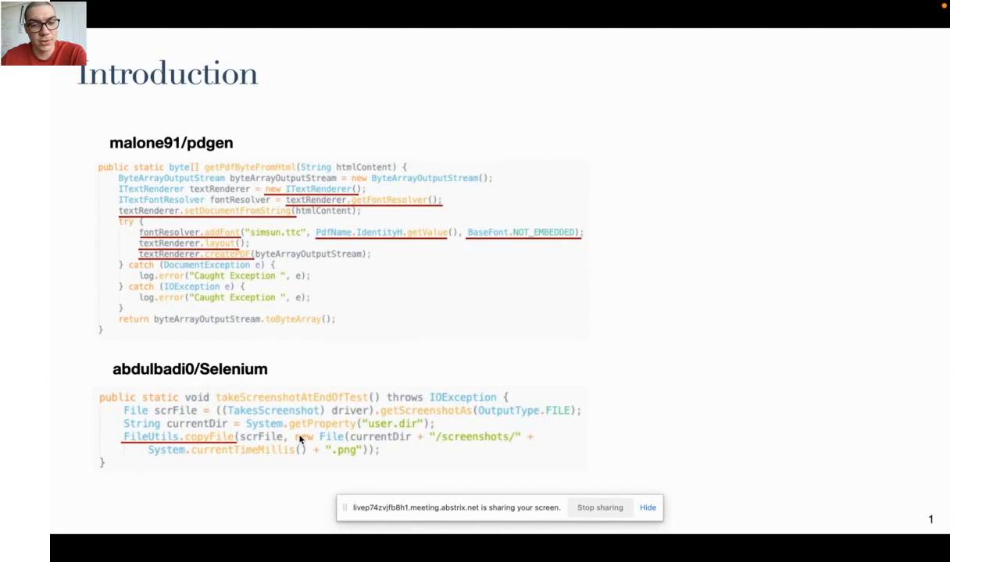
pyautogui.moveTo(360, 388)
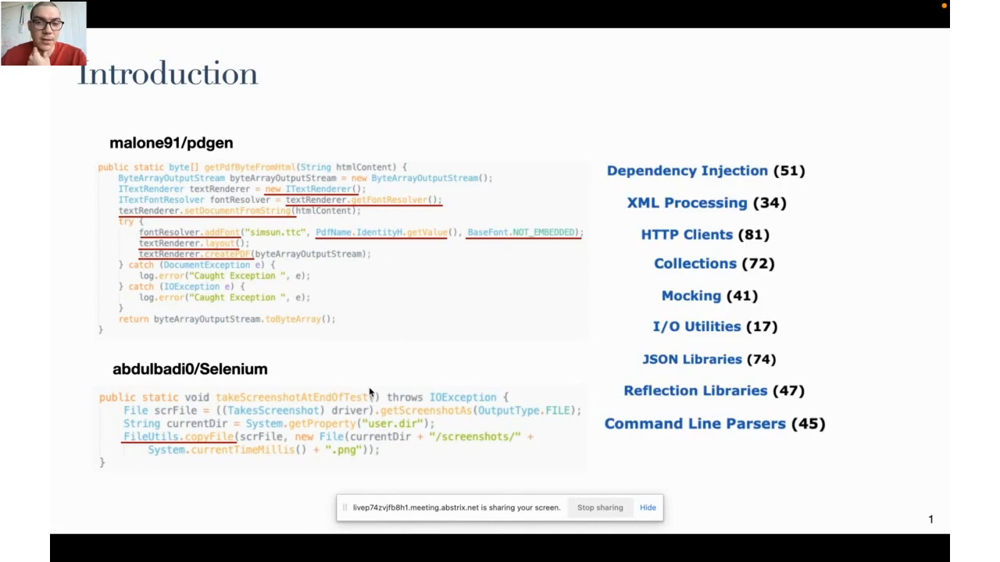
pyautogui.moveTo(559, 381)
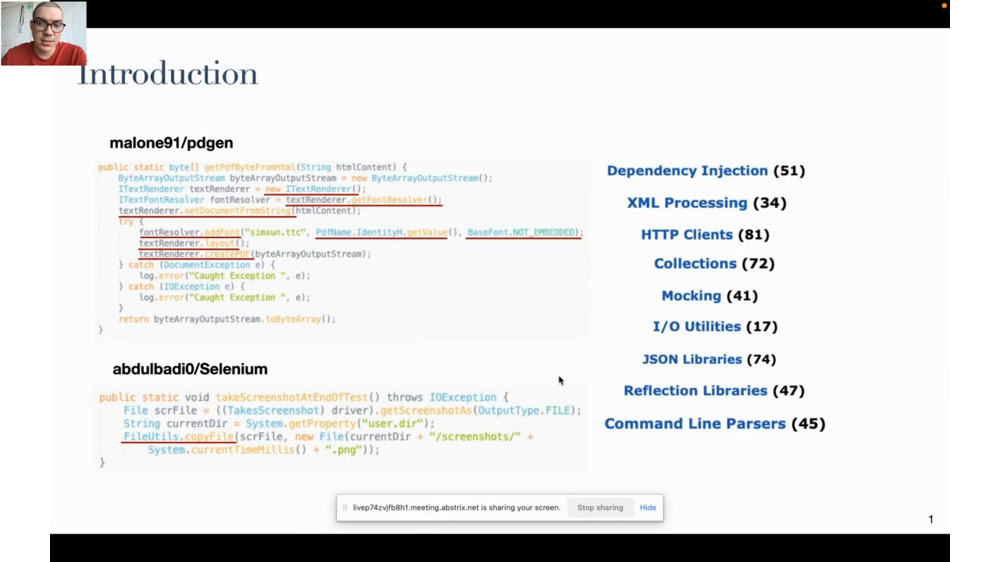
pyautogui.moveTo(752, 194)
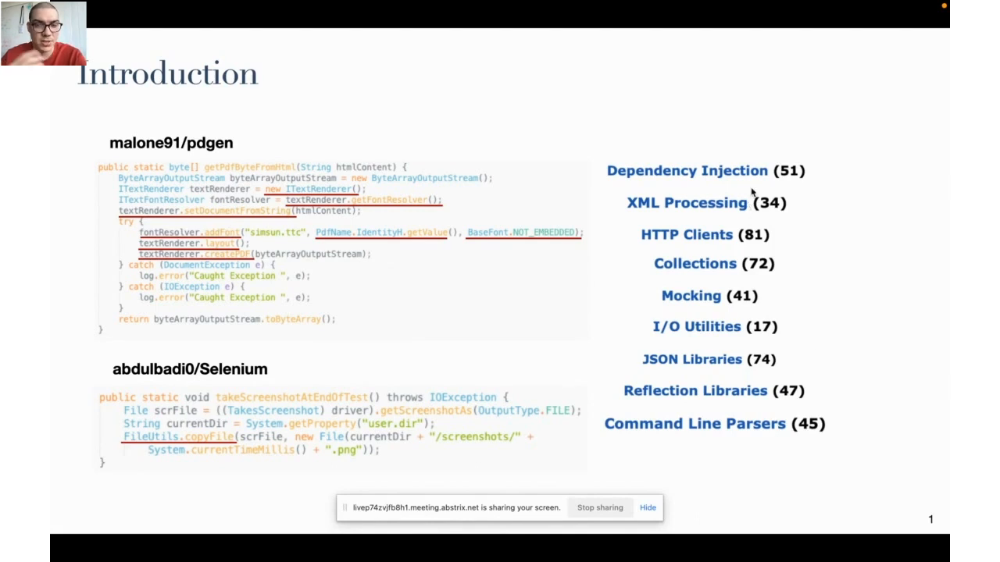
pyautogui.moveTo(721, 283)
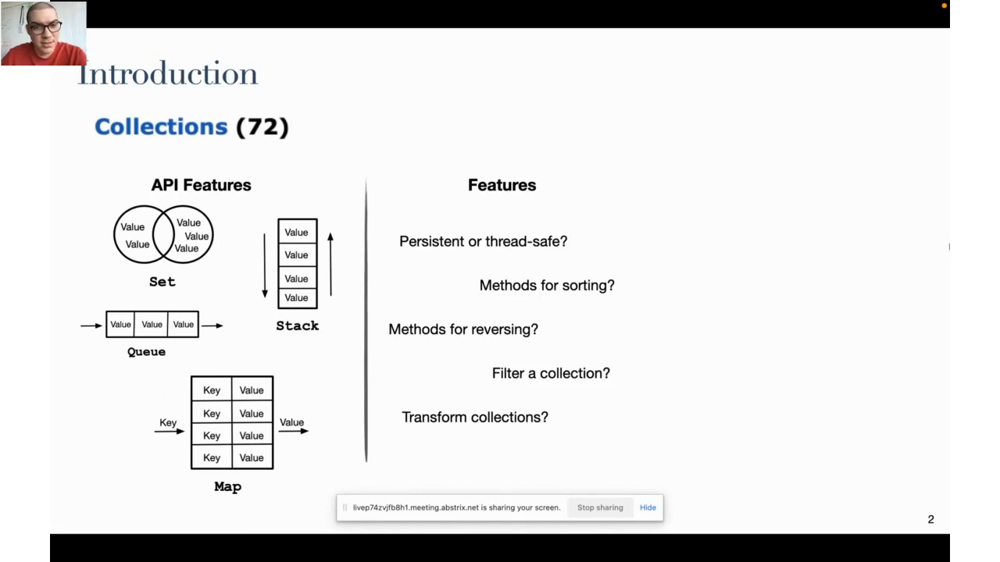
pyautogui.moveTo(581, 327)
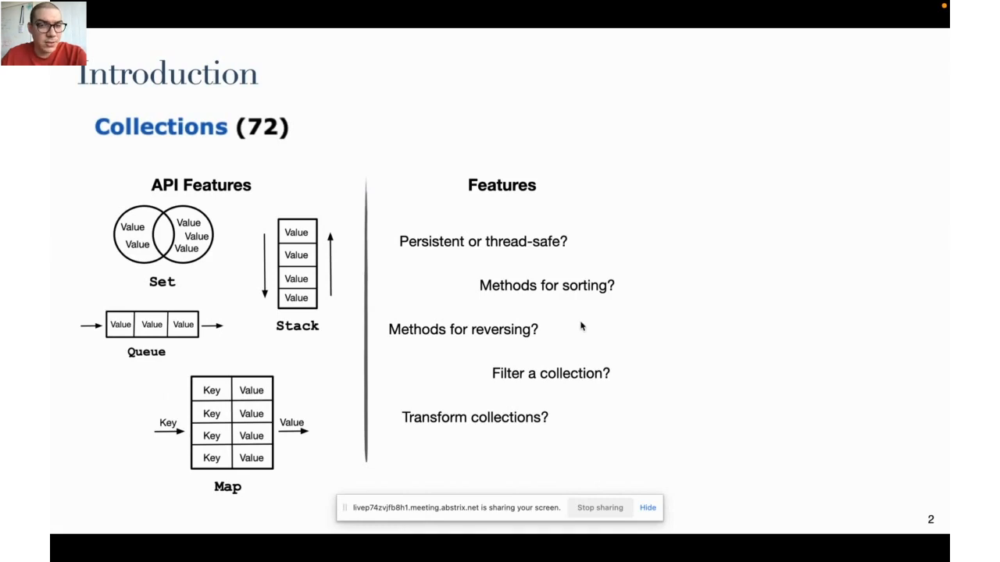
pyautogui.moveTo(556, 335)
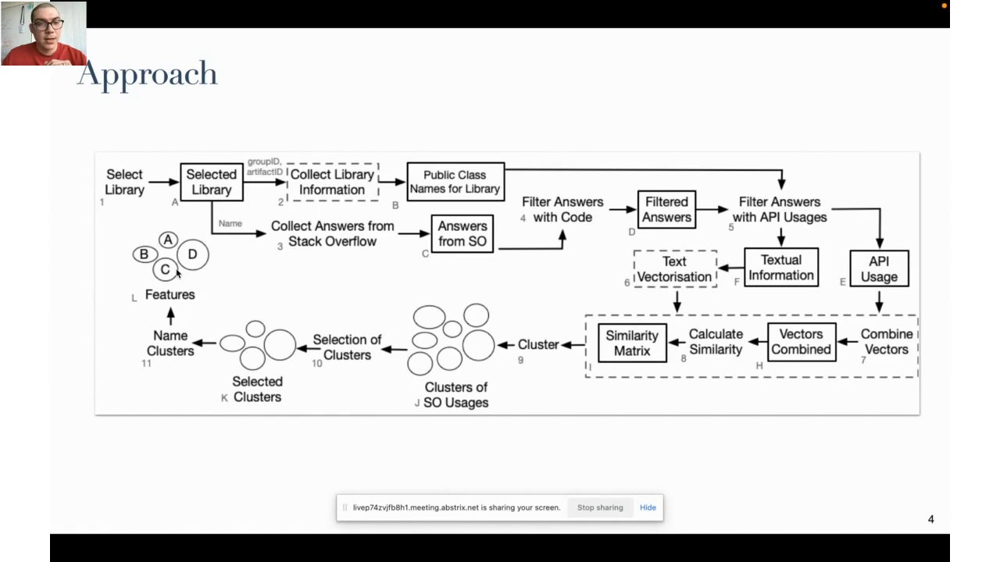
pyautogui.press('right')
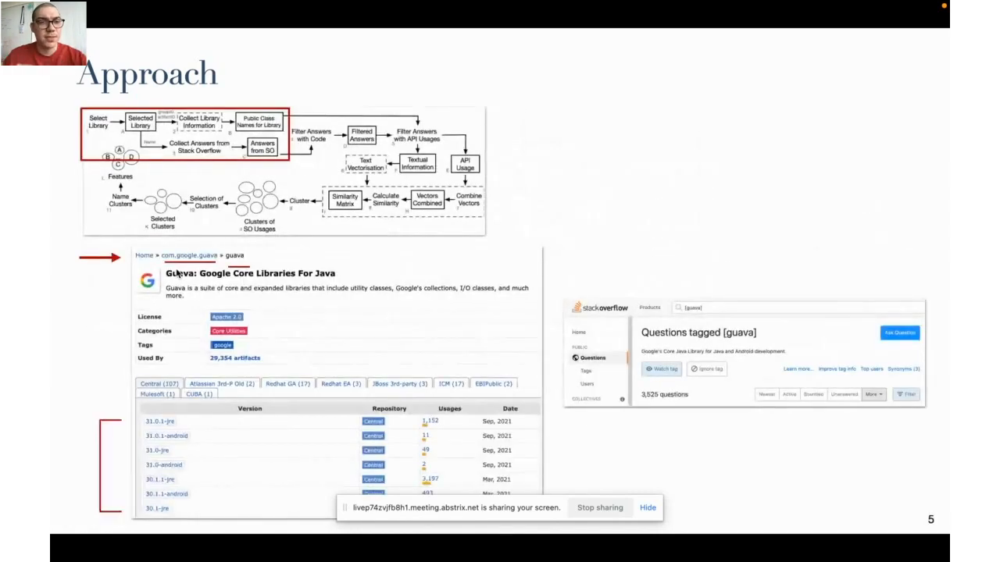
pyautogui.moveTo(338, 253)
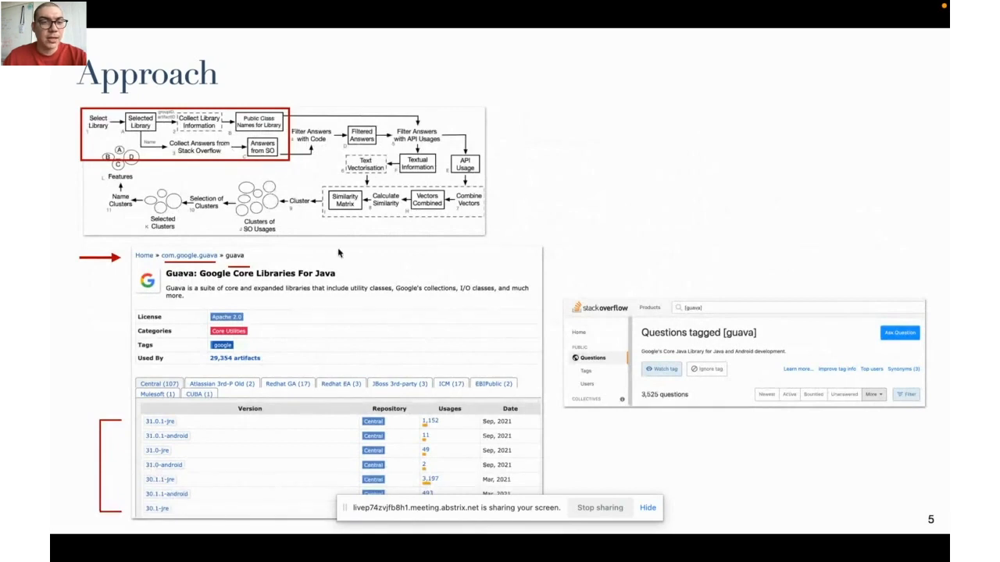
pyautogui.moveTo(249, 246)
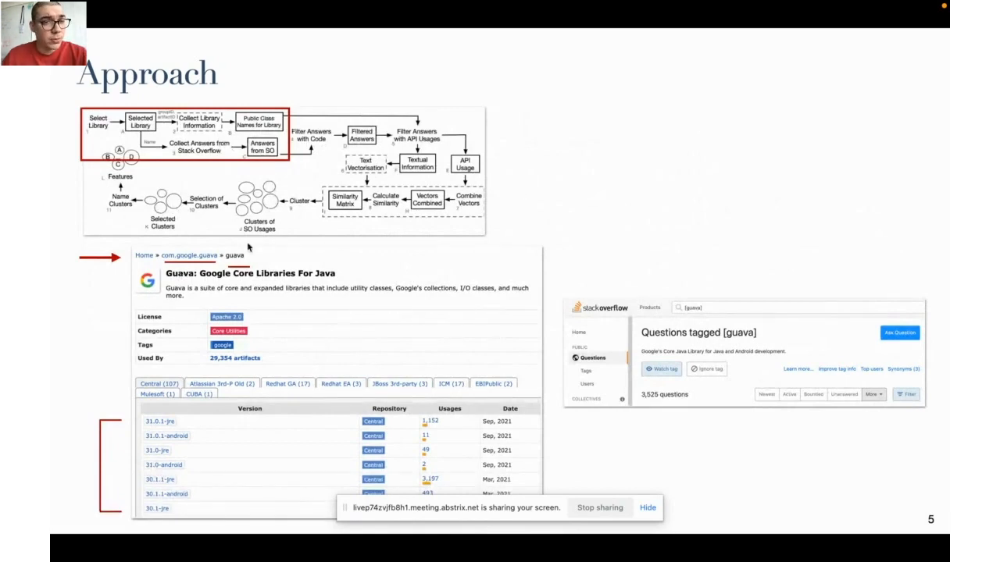
pyautogui.moveTo(253, 250)
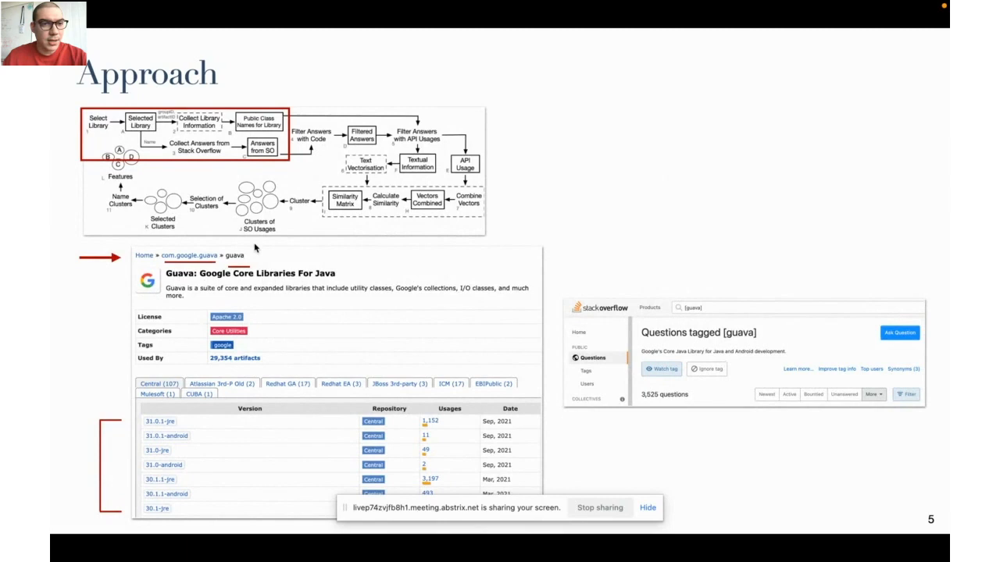
pyautogui.moveTo(284, 250)
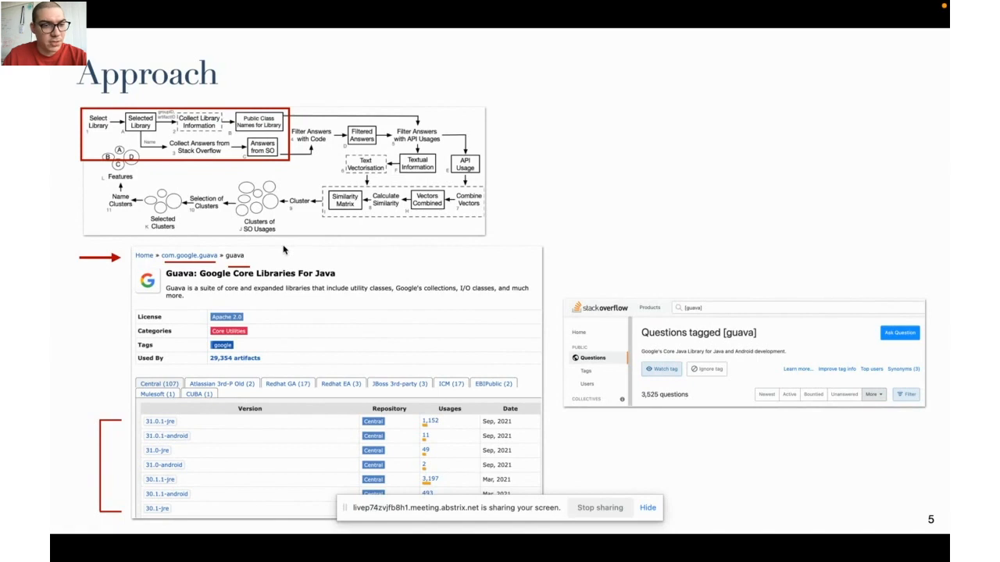
pyautogui.moveTo(165, 442)
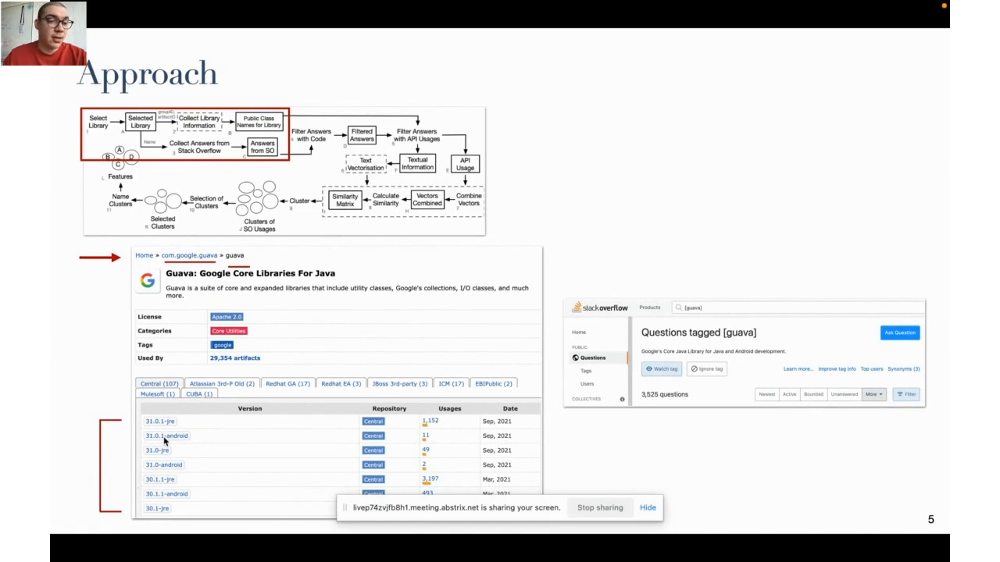
pyautogui.moveTo(184, 401)
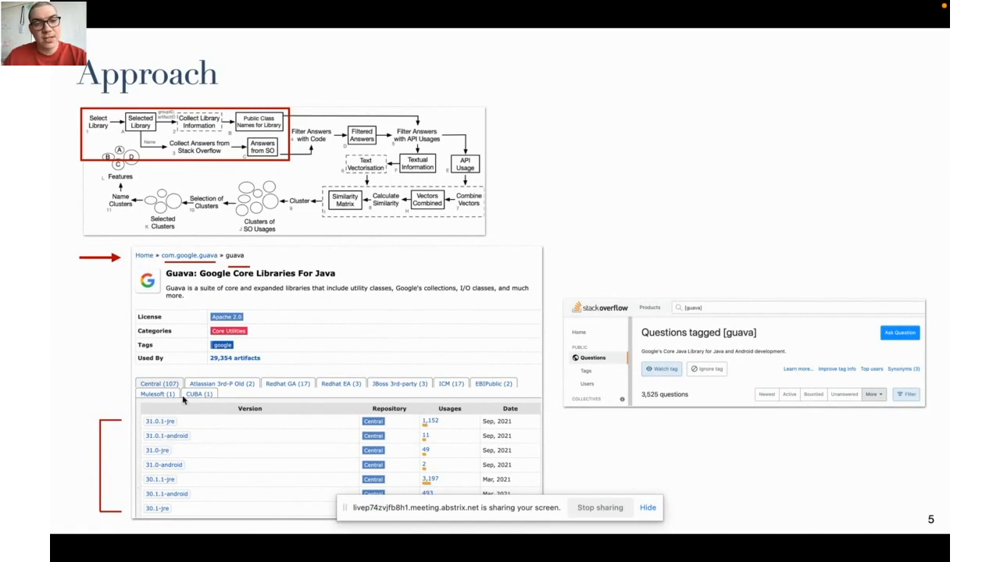
pyautogui.moveTo(195, 456)
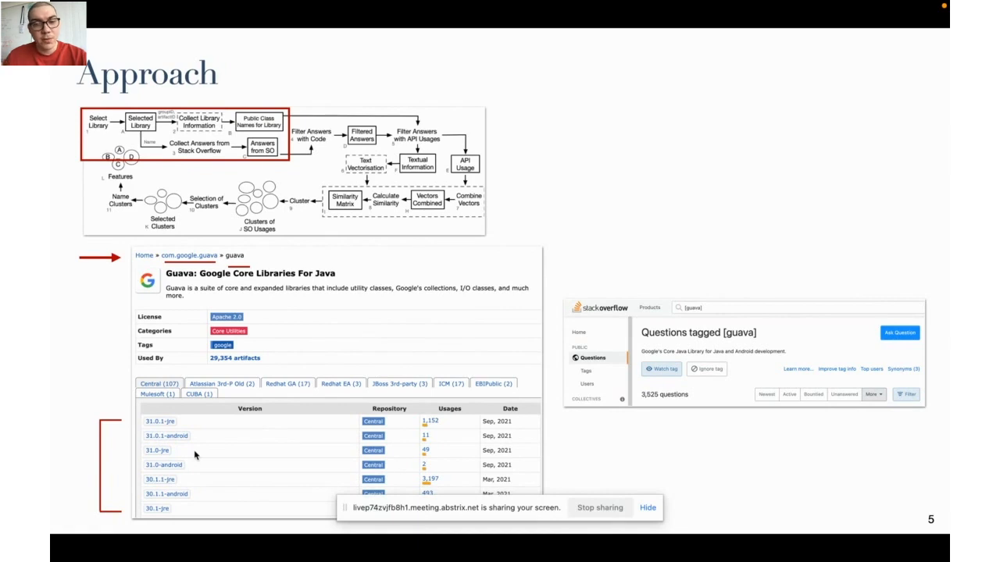
pyautogui.moveTo(378, 257)
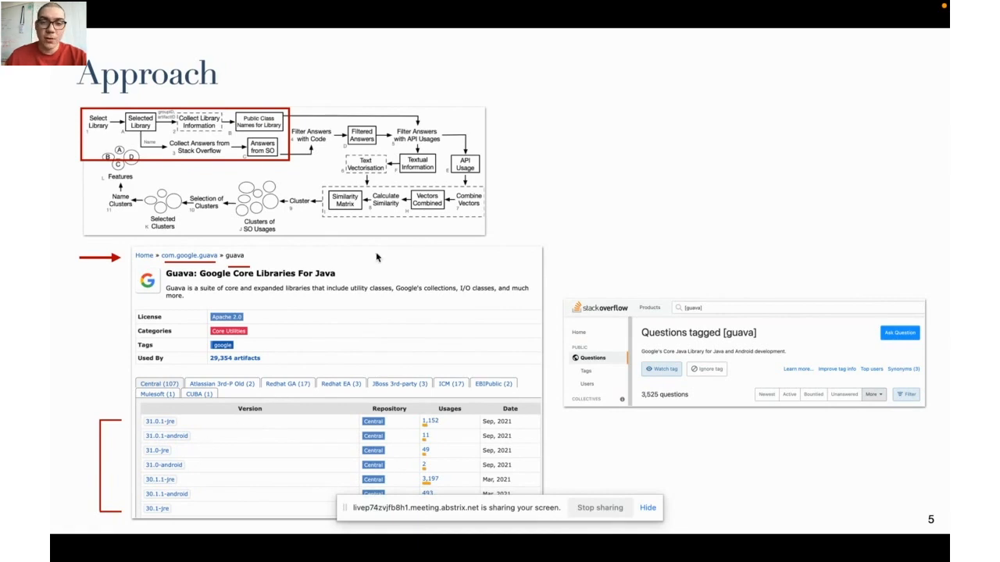
pyautogui.moveTo(700, 340)
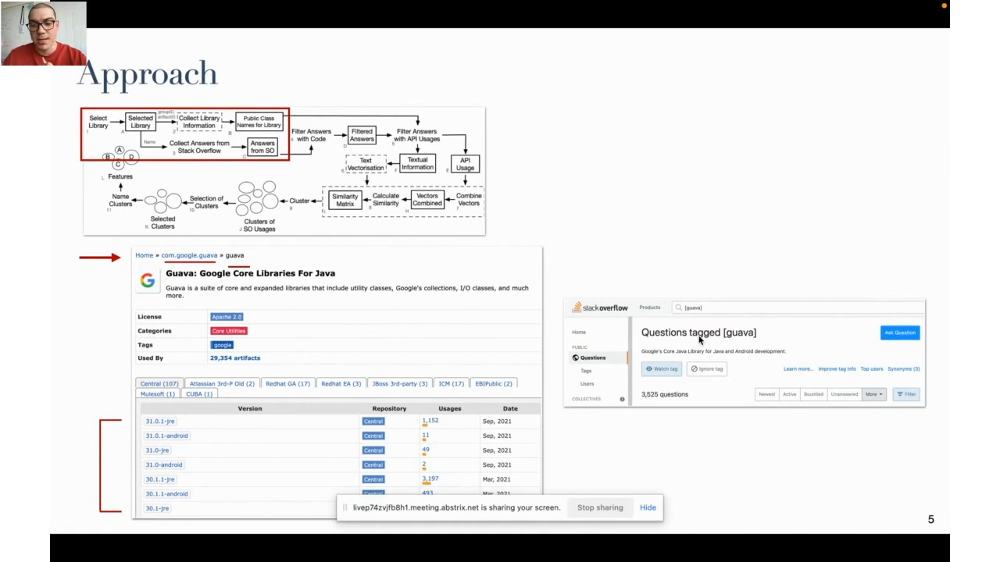
# Step: Advance to slide 6 on answer filtering, then to slide 7 on TF-IDF similarity
pyautogui.press('right')
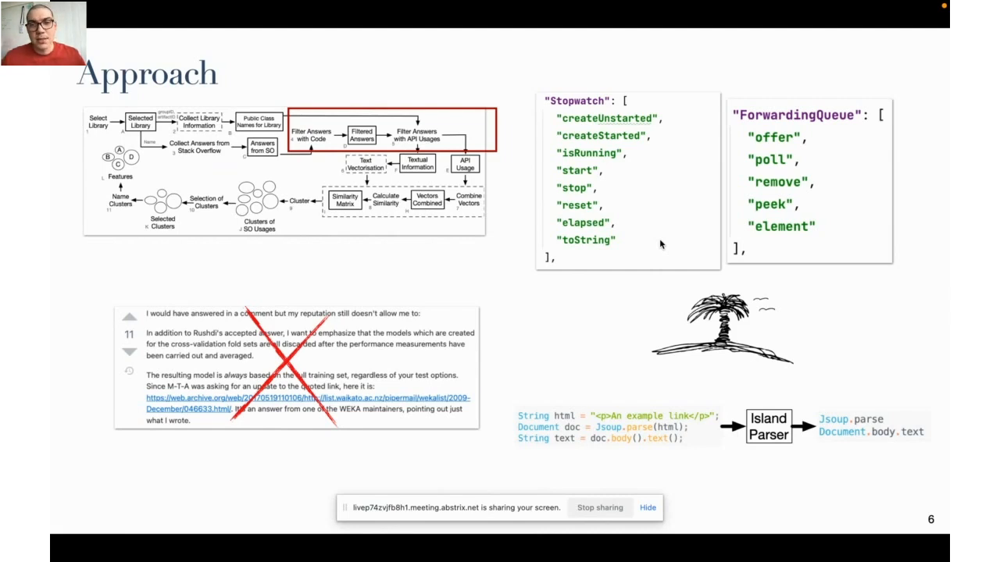
pyautogui.moveTo(770, 321)
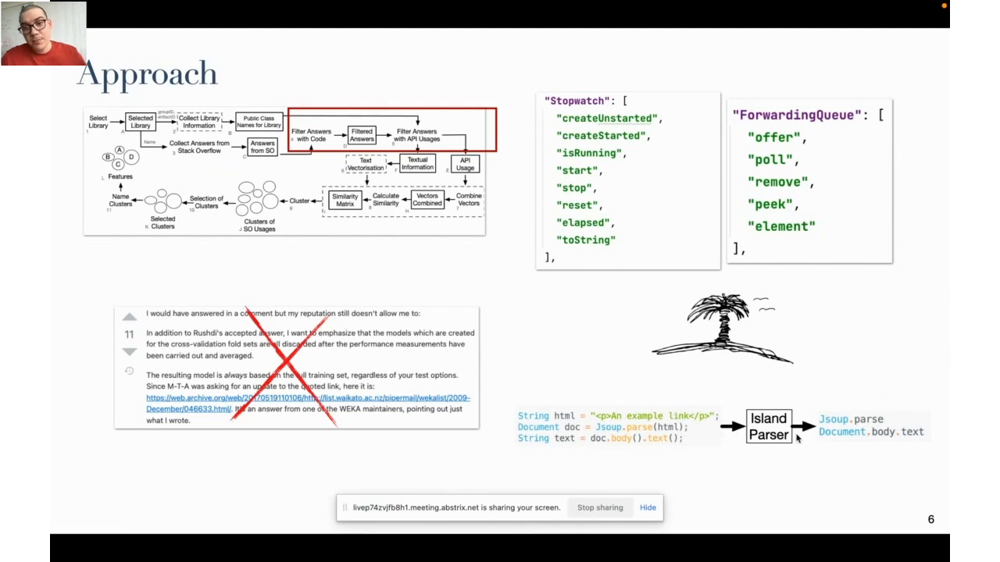
pyautogui.moveTo(818, 436)
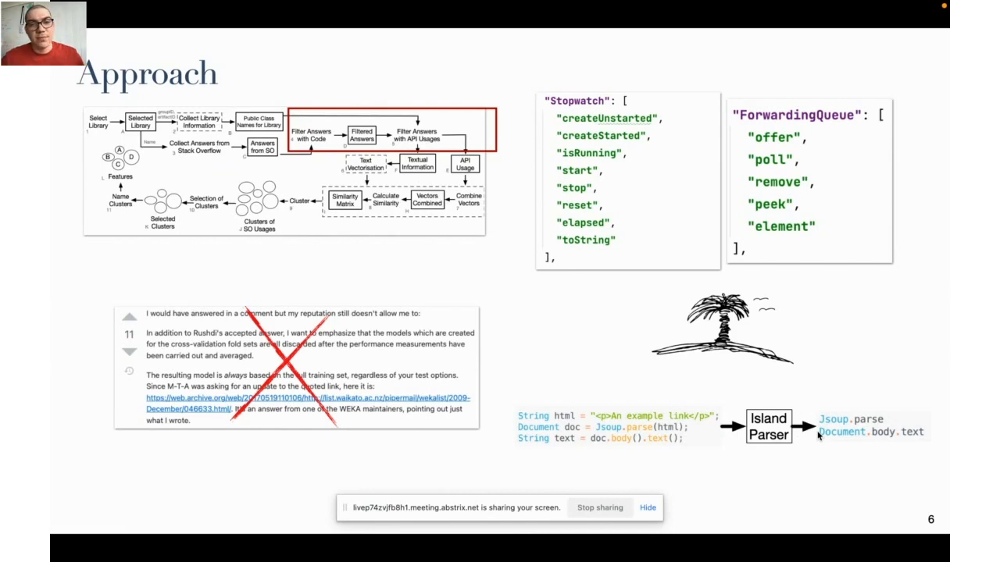
pyautogui.press('right')
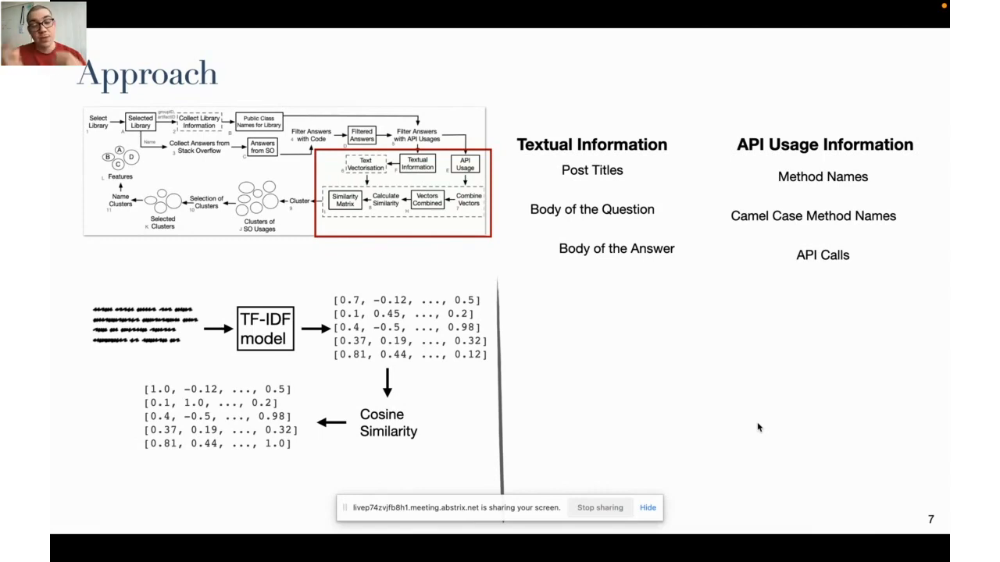
pyautogui.moveTo(414, 453)
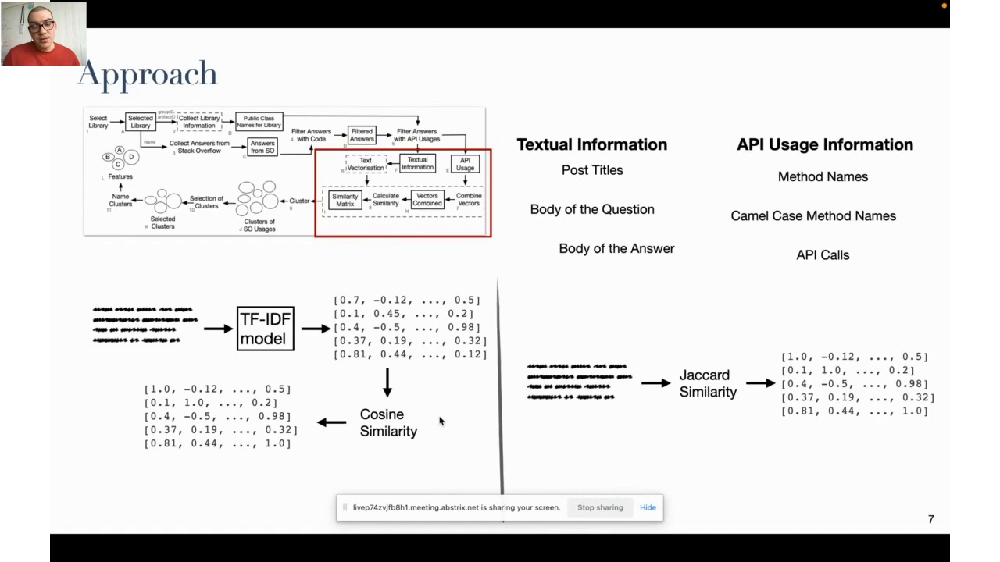
pyautogui.moveTo(552, 383)
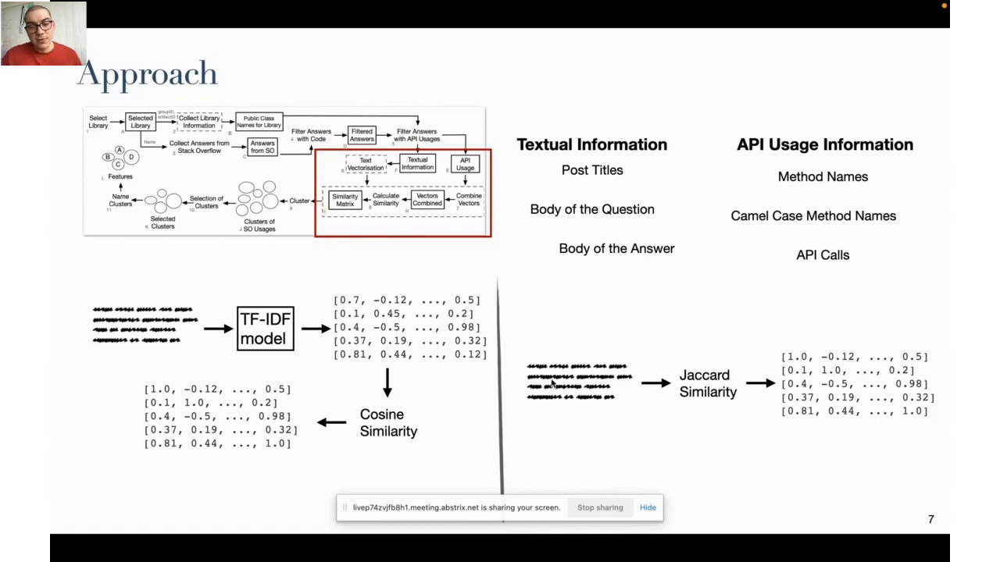
pyautogui.moveTo(809, 326)
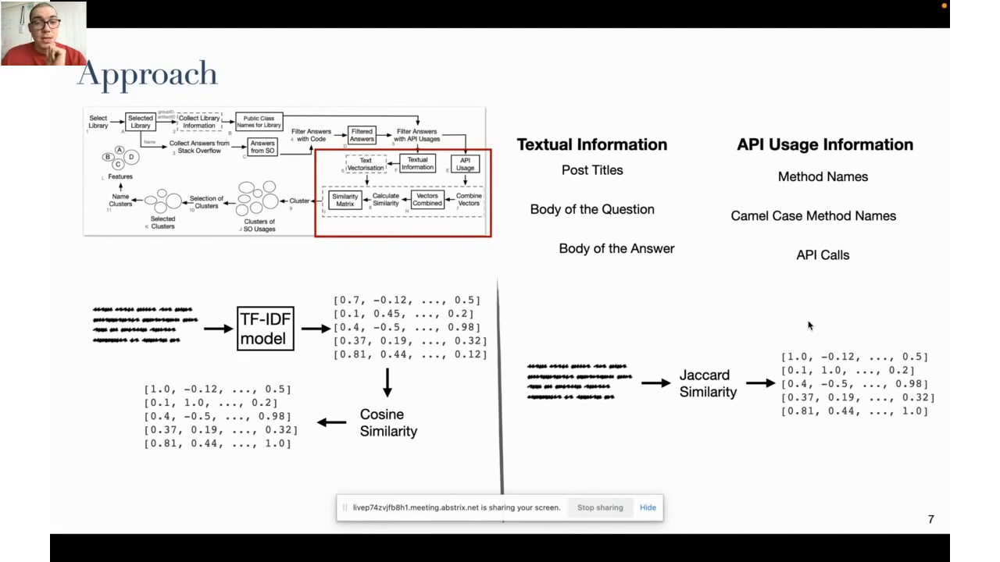
# Step: Advance past the similarity slide to slide 9 on the LOF outlier paper and semantic tree
pyautogui.press('right')
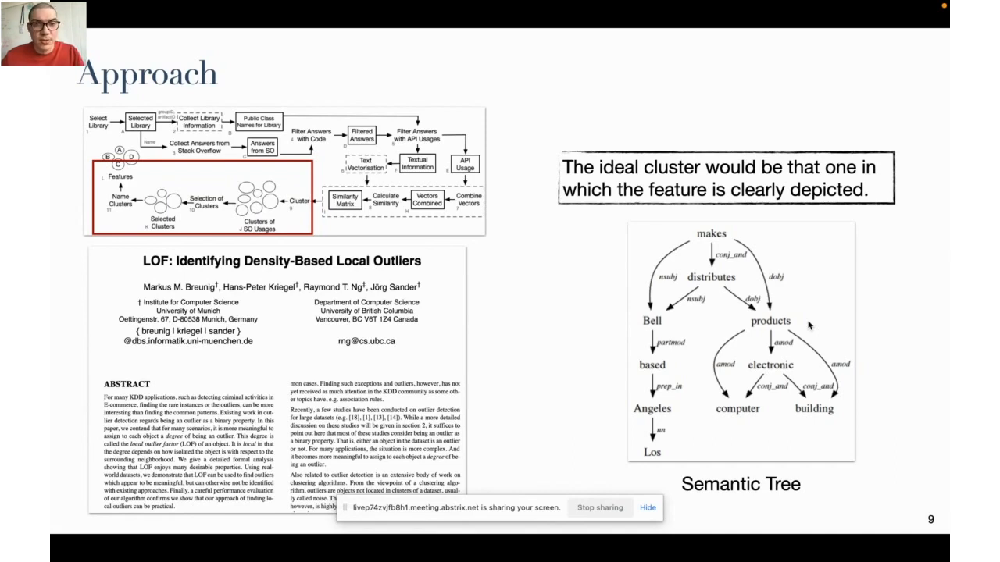
pyautogui.press('Right')
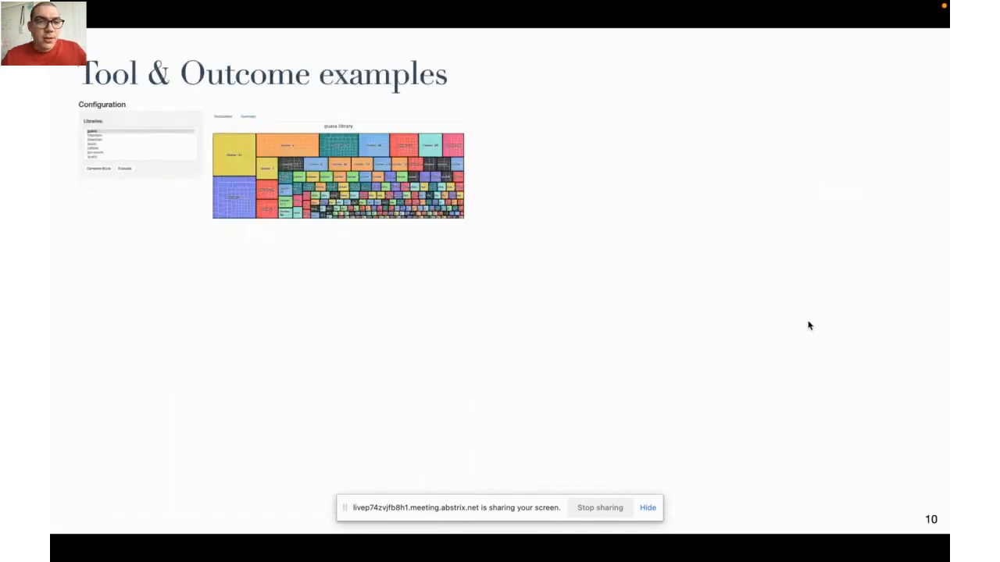
pyautogui.moveTo(774, 340)
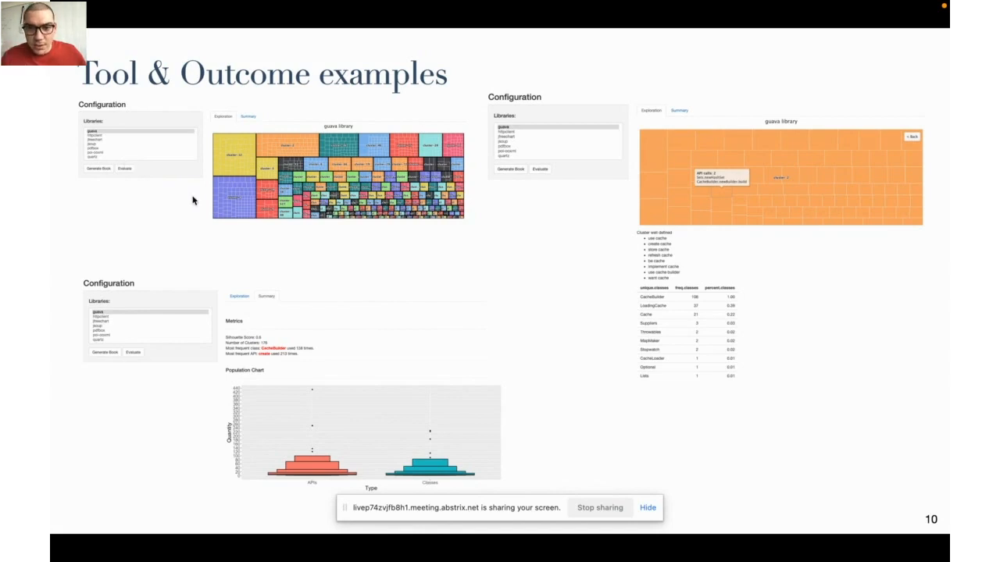
pyautogui.moveTo(754, 196)
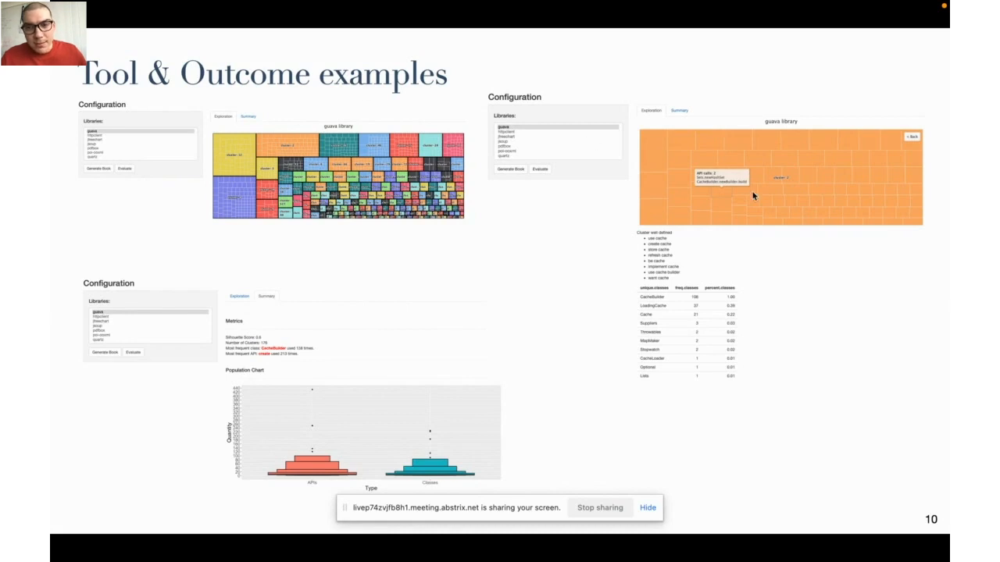
pyautogui.moveTo(675, 258)
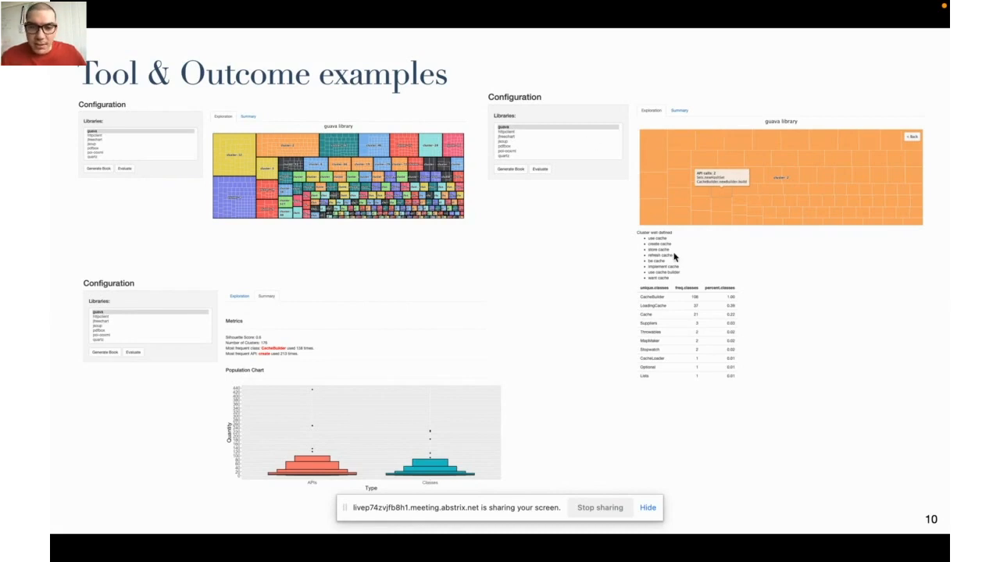
pyautogui.moveTo(701, 269)
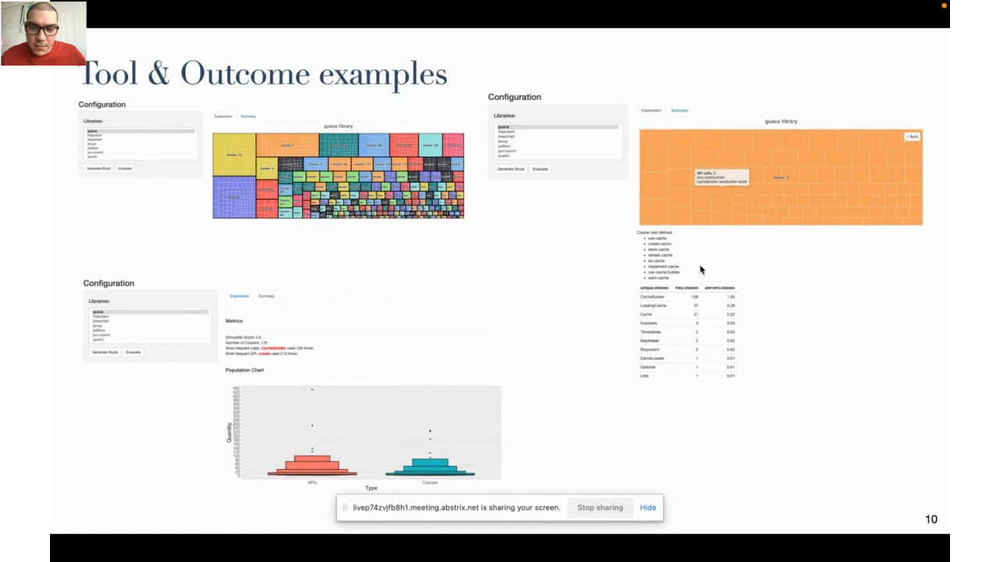
pyautogui.moveTo(685, 261)
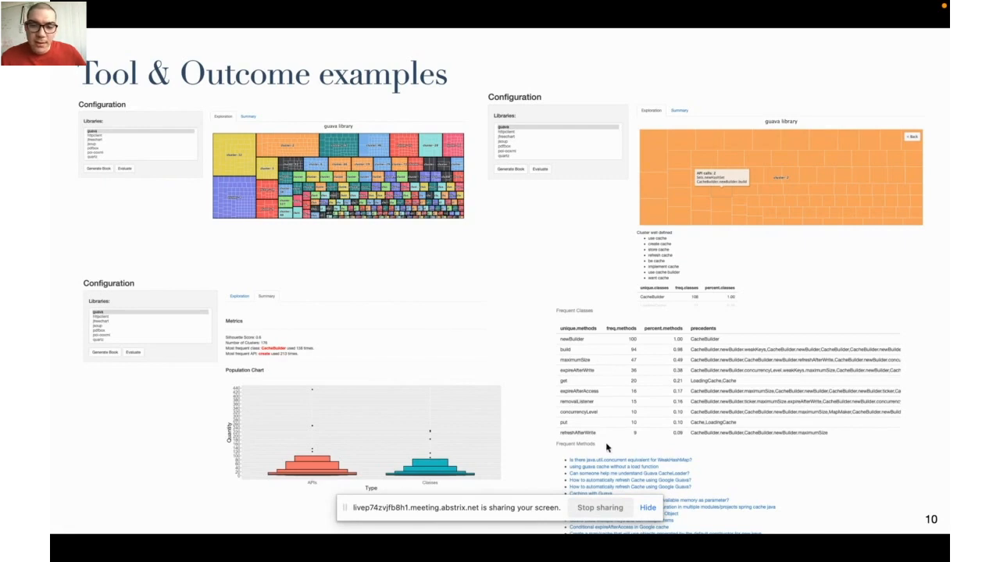
pyautogui.moveTo(656, 500)
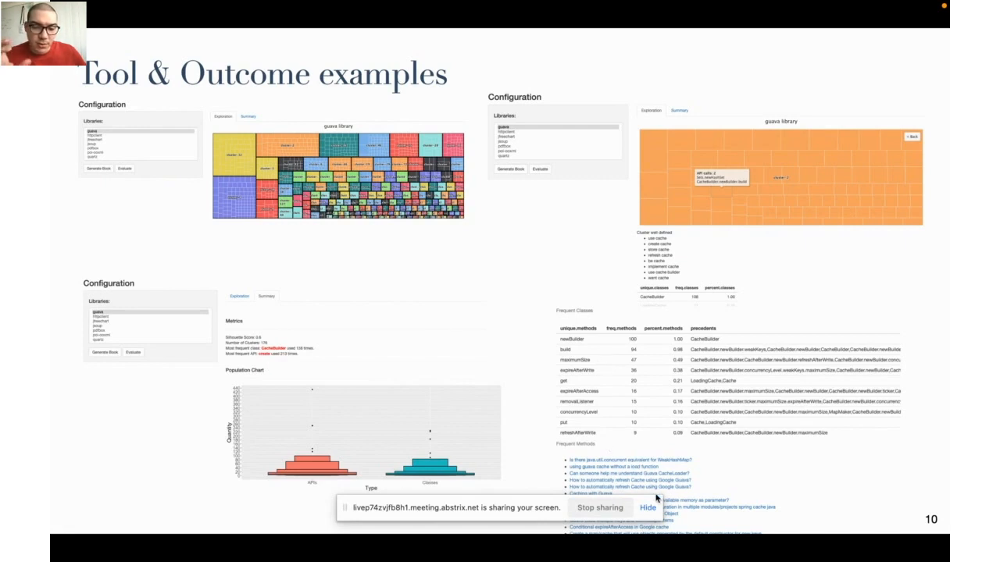
pyautogui.moveTo(754, 293)
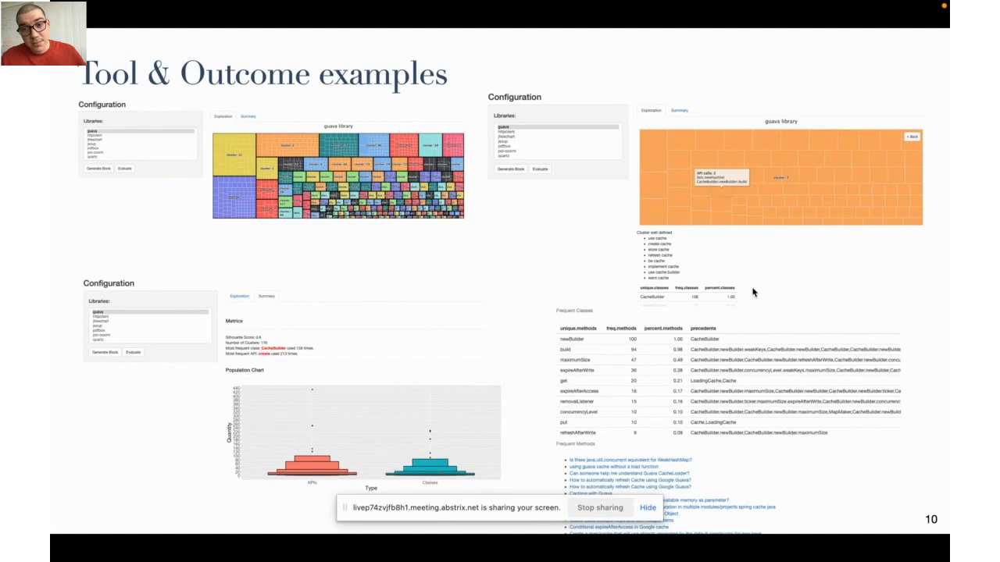
pyautogui.moveTo(774, 219)
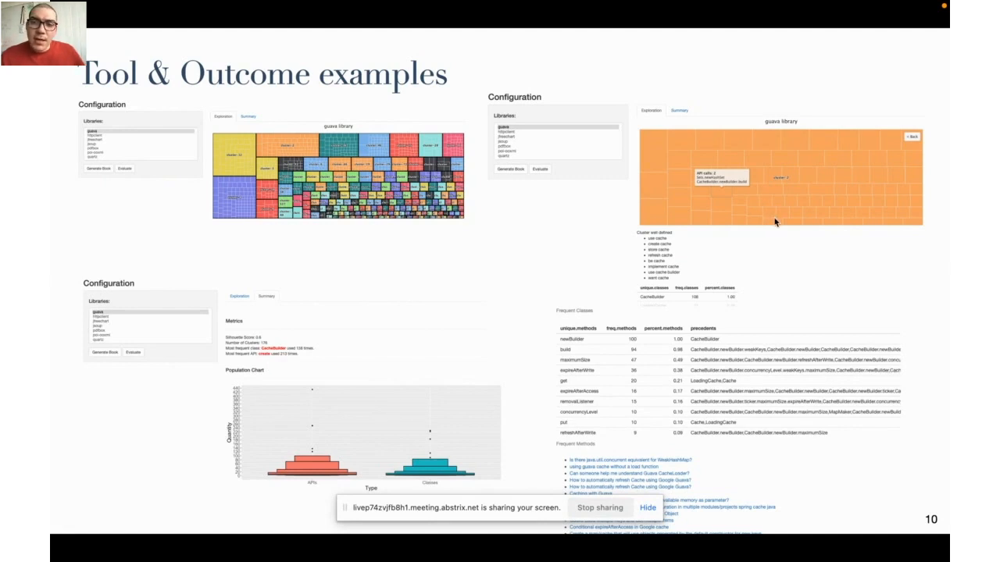
pyautogui.moveTo(664, 240)
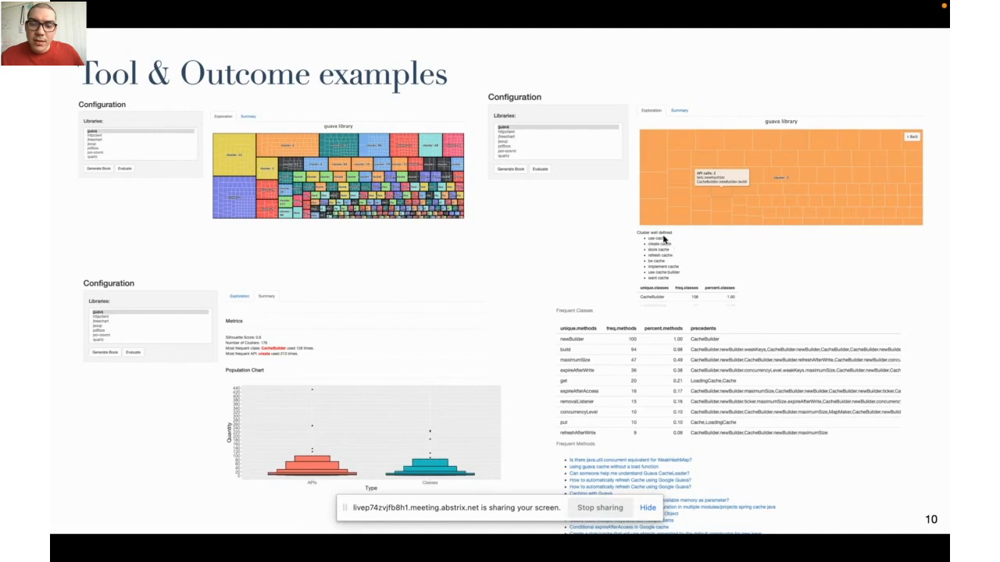
pyautogui.moveTo(662, 242)
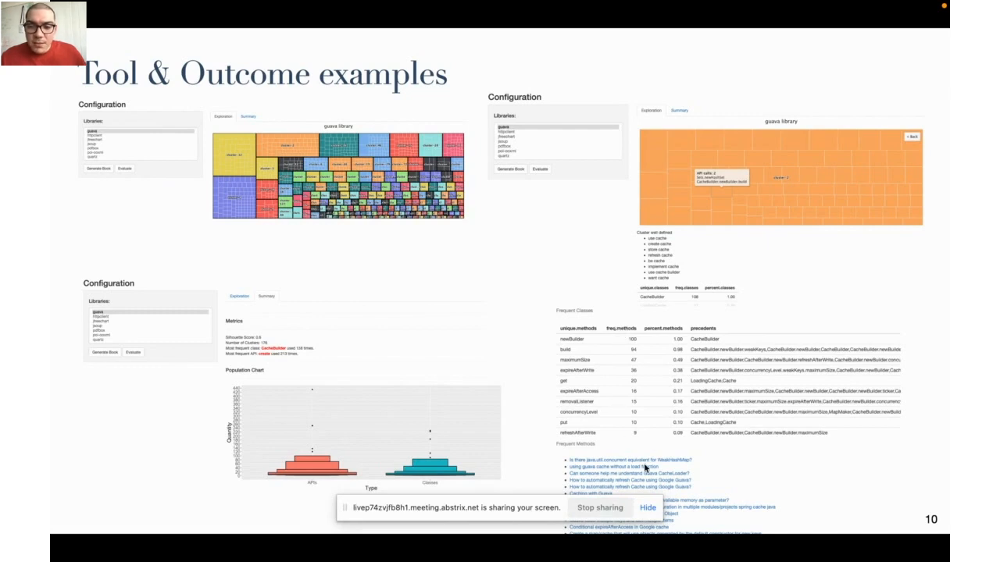
pyautogui.moveTo(686, 506)
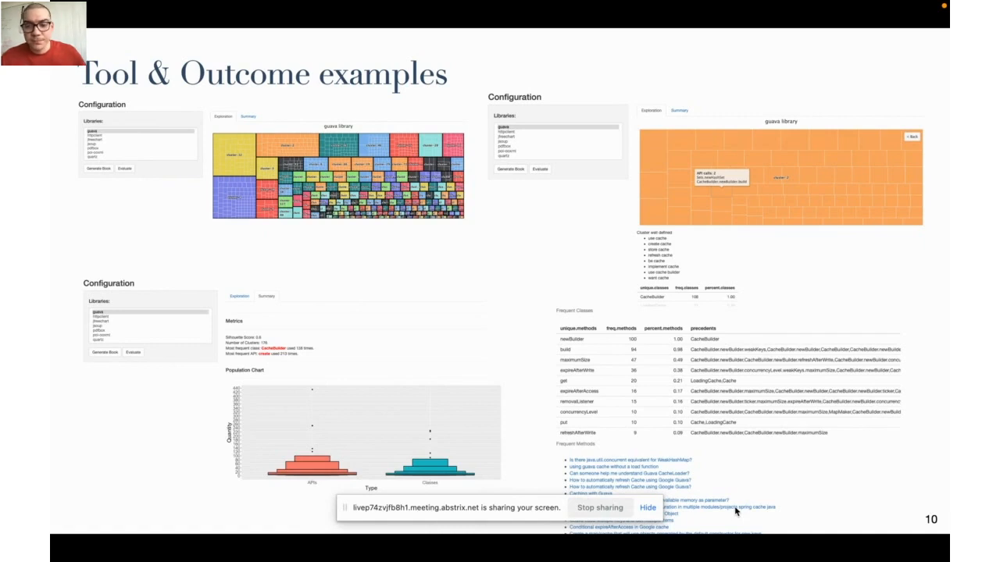
# Step: Advance to slide 11, Evaluation, with matched features per library from Guava to Quartz
pyautogui.press('Right')
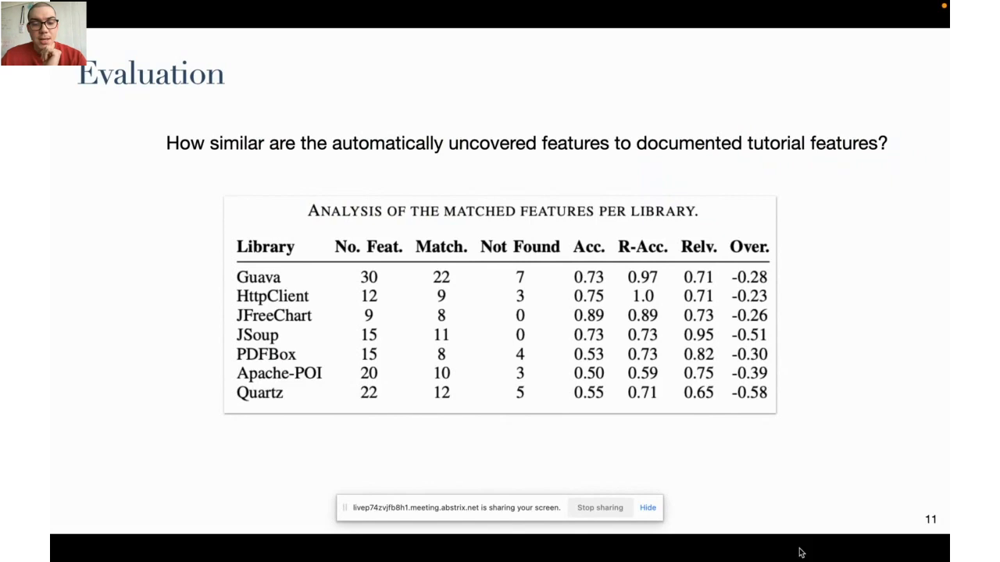
pyautogui.moveTo(393, 320)
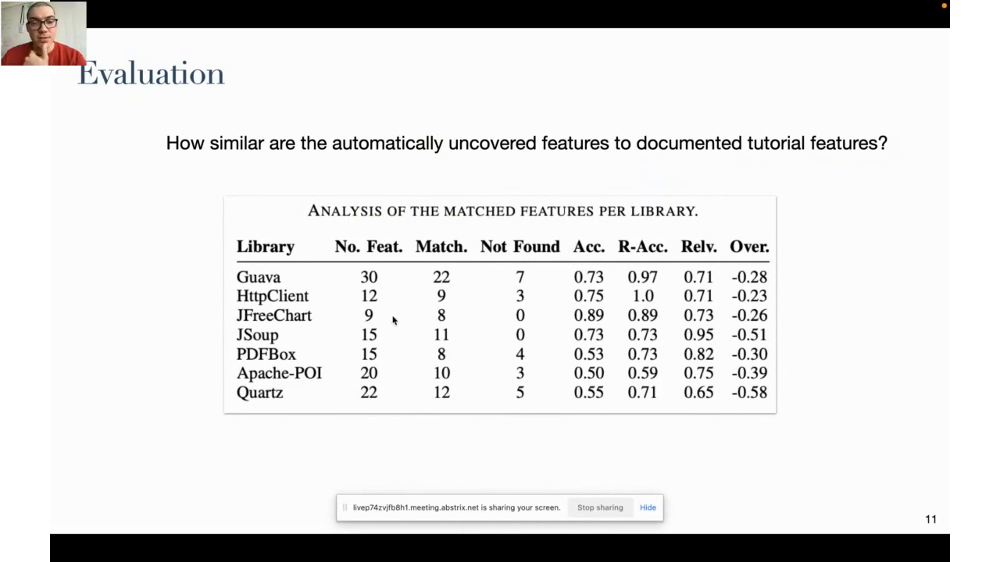
pyautogui.moveTo(727, 383)
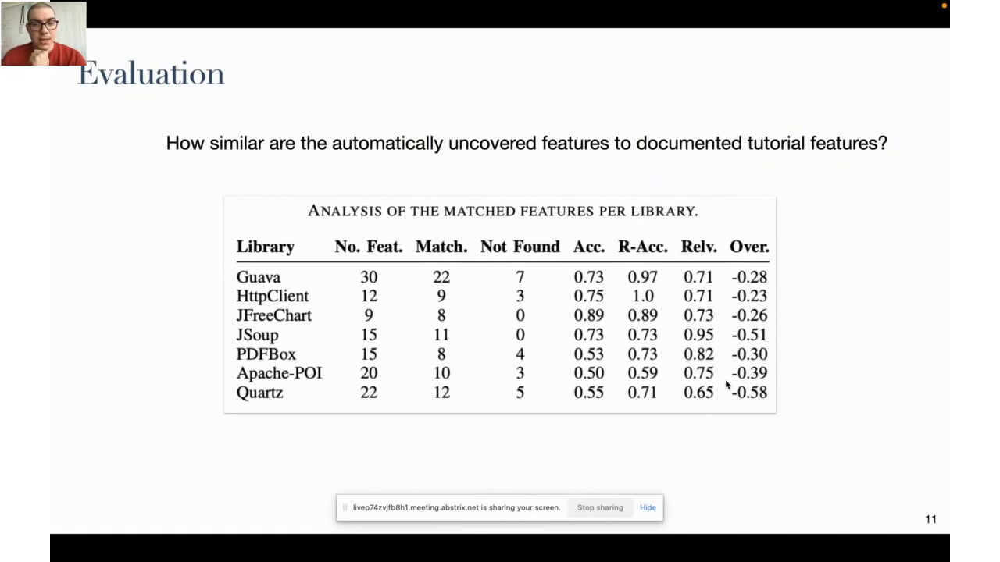
# Step: Advance to slide 12, tabulating newly matched features from GitHub client projects
pyautogui.press('right')
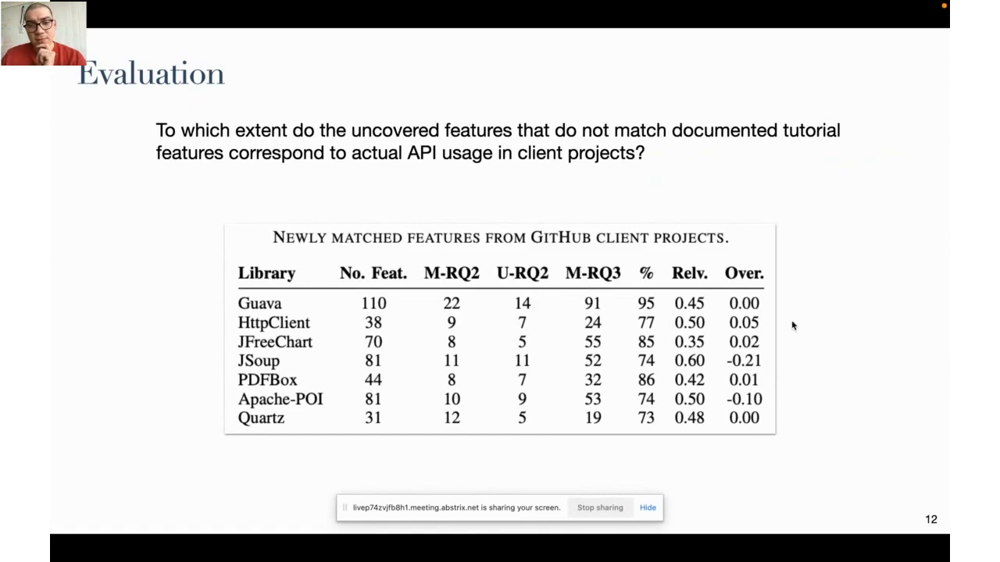
pyautogui.moveTo(649, 354)
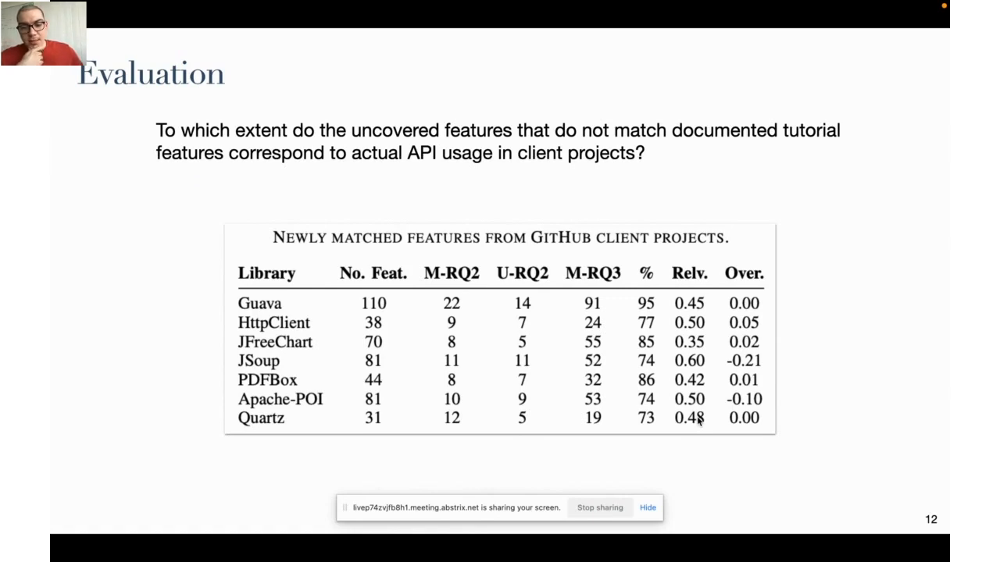
# Step: Advance to the Conclusion slide recapping the pipeline, tool screenshots and GitHub evaluation
pyautogui.press('Right')
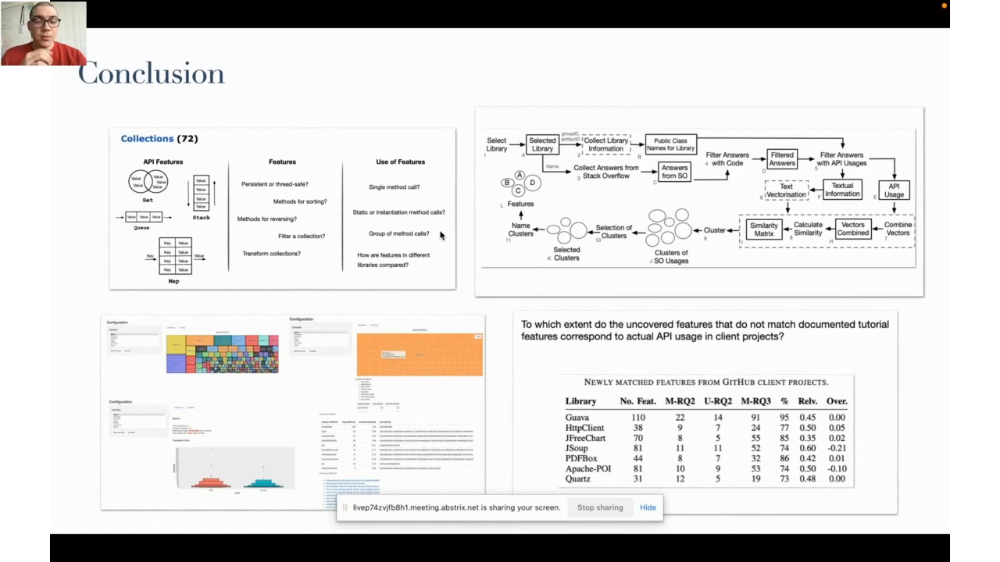
pyautogui.moveTo(547, 200)
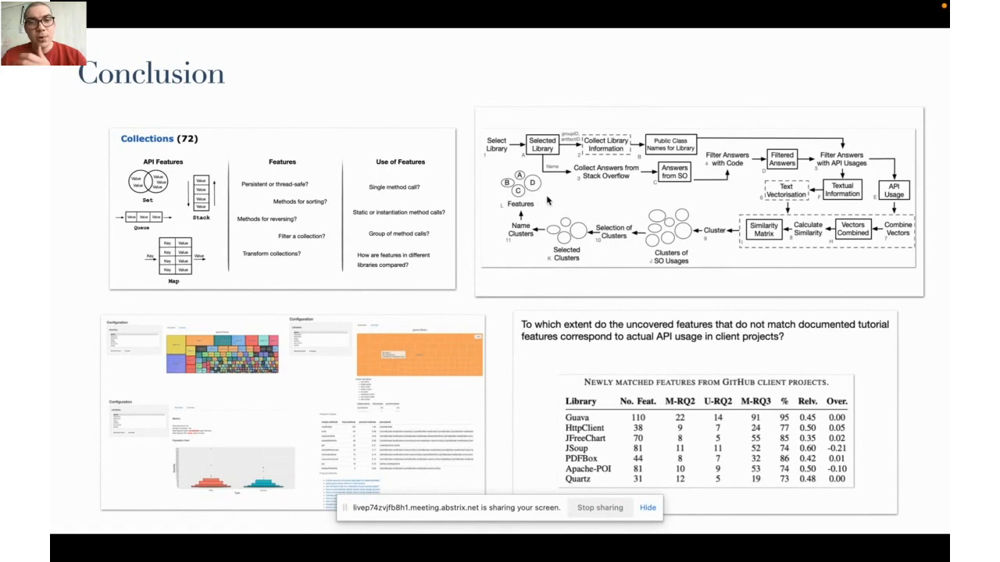
pyautogui.moveTo(569, 224)
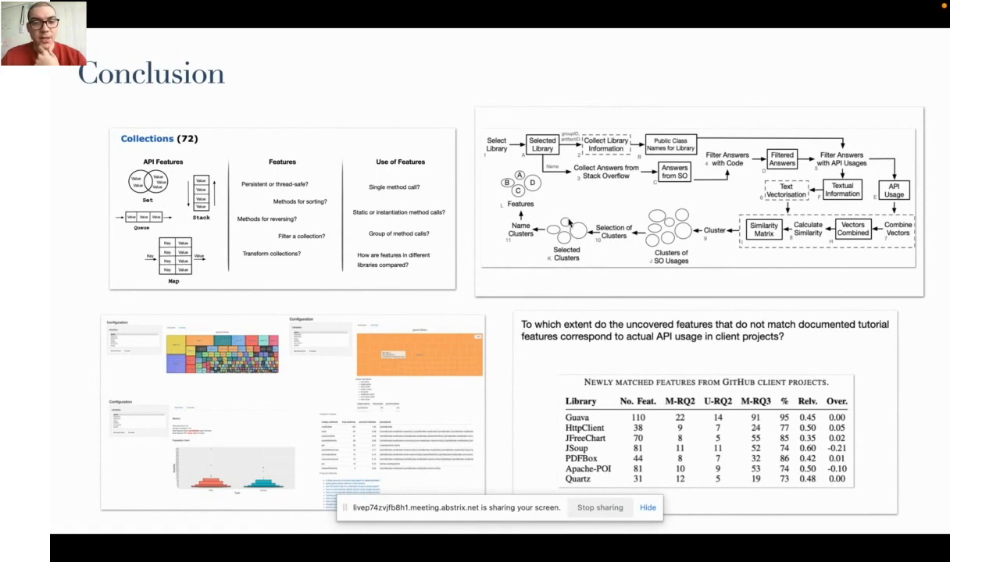
pyautogui.moveTo(374, 395)
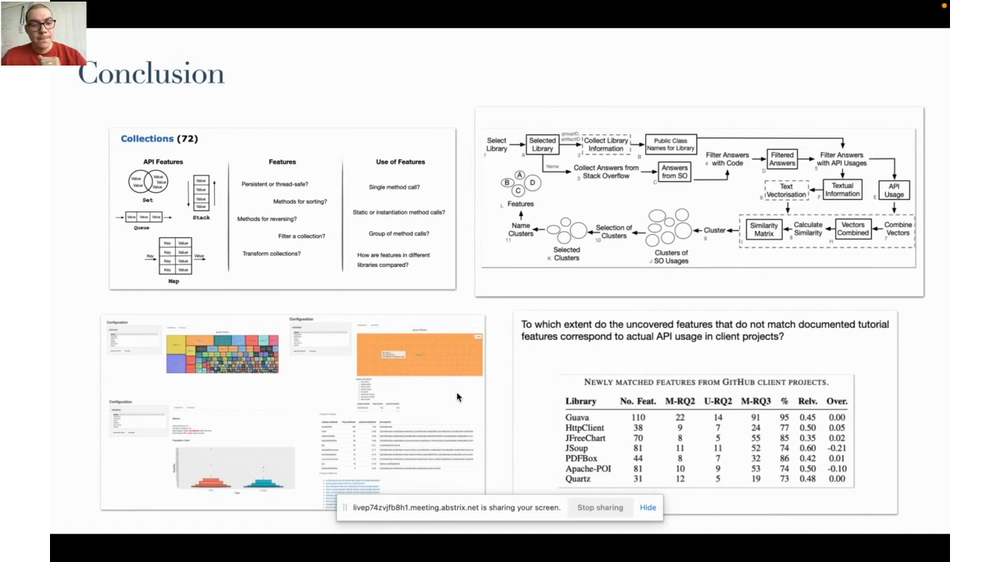
pyautogui.moveTo(461, 401)
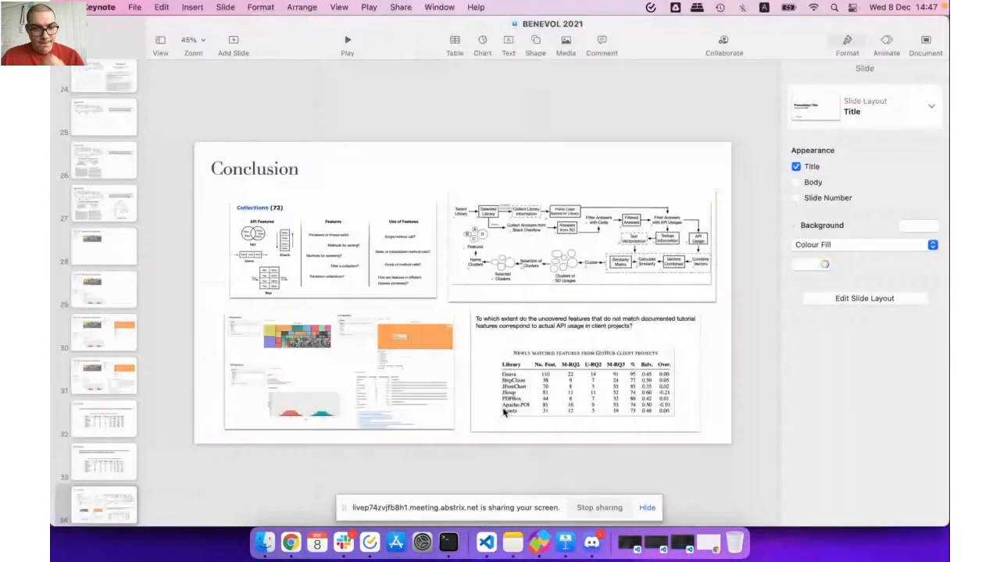
# Step: Select slide 34 (Conclusion), then slide 30 (Tool & Outcome examples) in the navigator
pyautogui.click(104, 504)
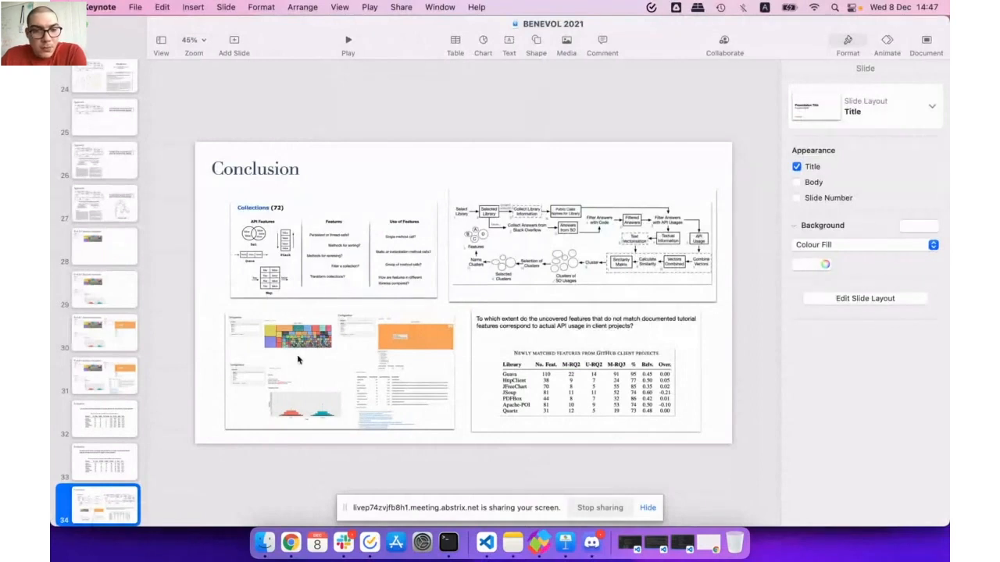
pyautogui.moveTo(213, 372)
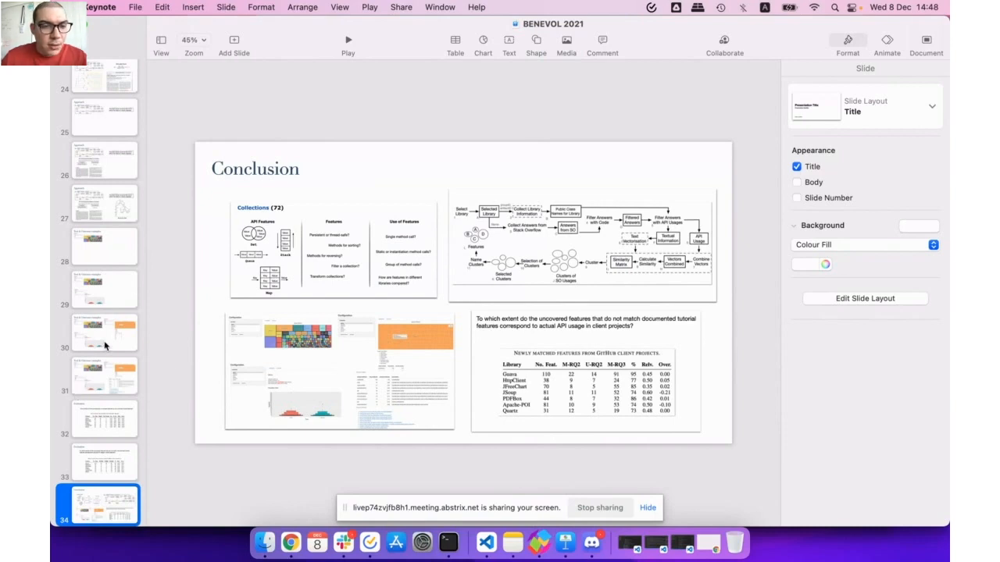
pyautogui.click(97, 332)
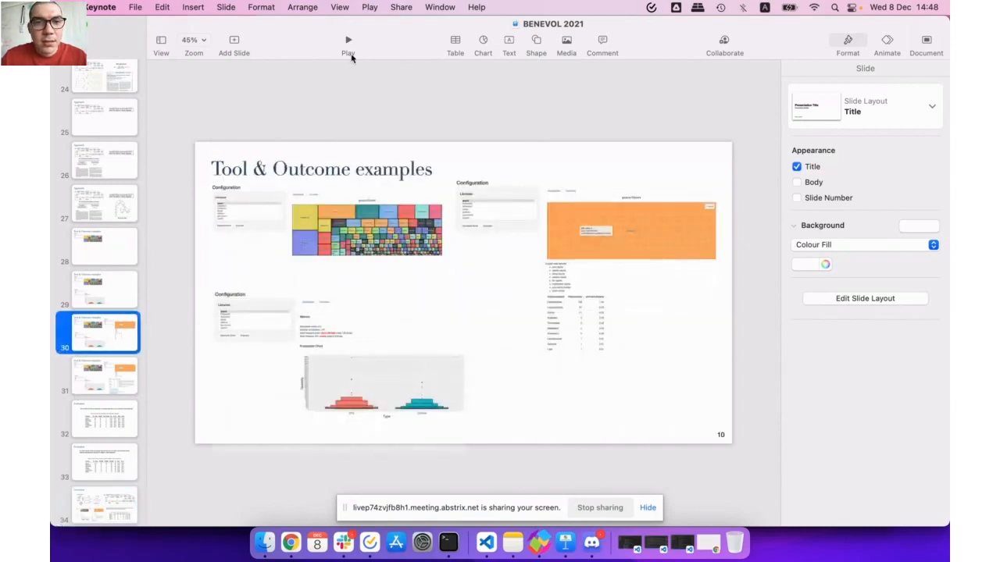
# Step: Present slide 30 full screen, showing the Guava cluster treemap and population chart
pyautogui.click(347, 39)
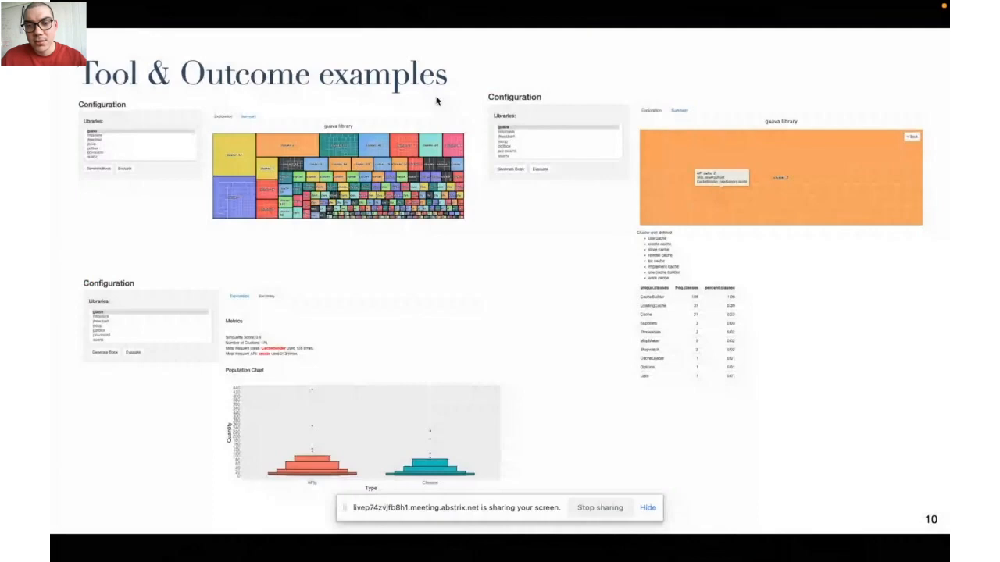
pyautogui.moveTo(722, 200)
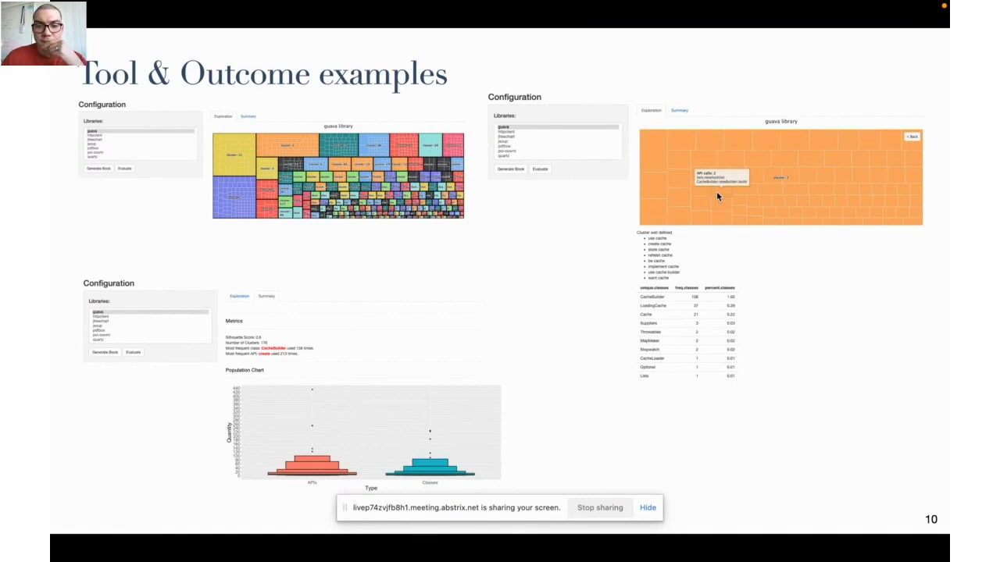
pyautogui.moveTo(613, 241)
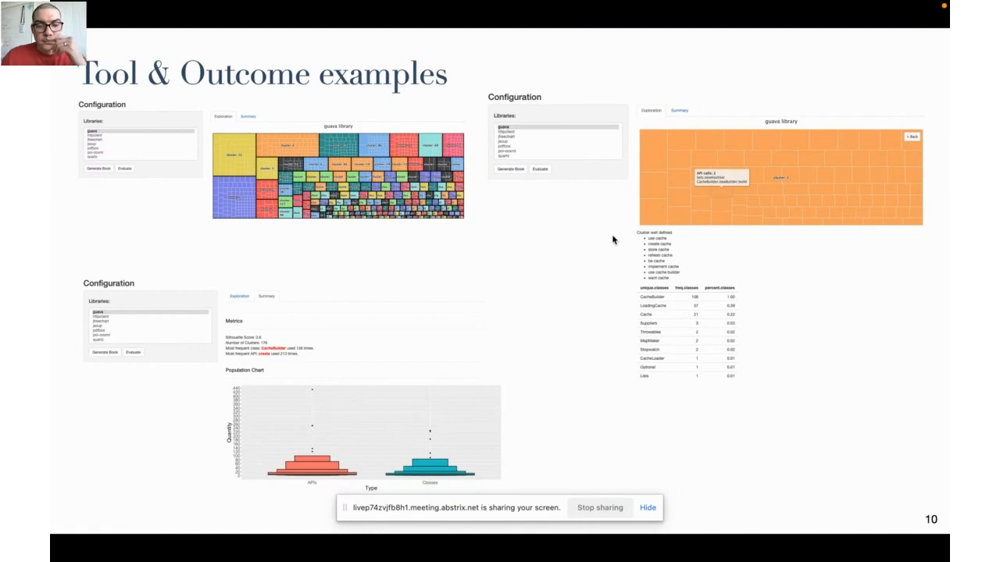